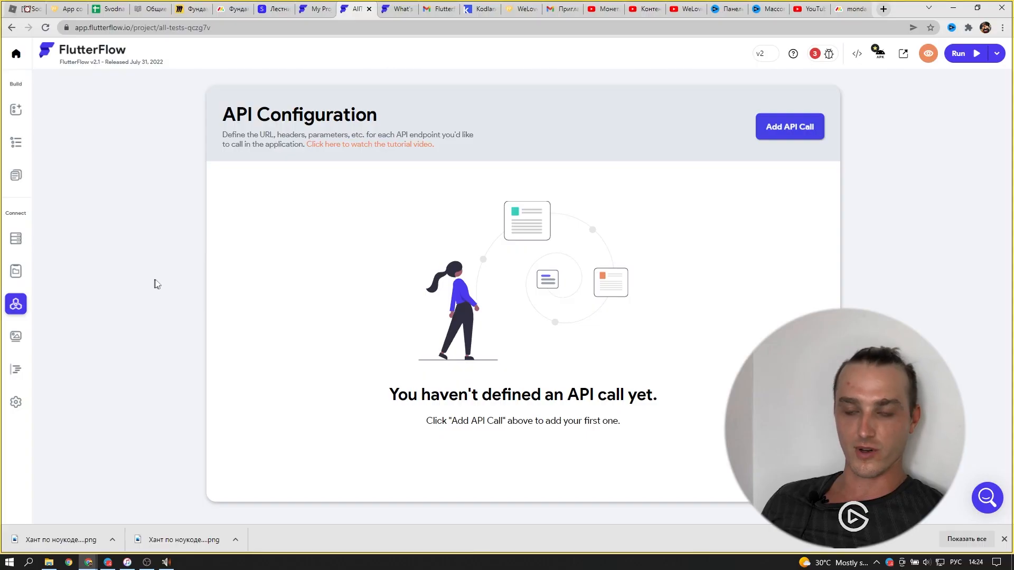
{"action": "mouse_move", "coordinate": [897, 212]}
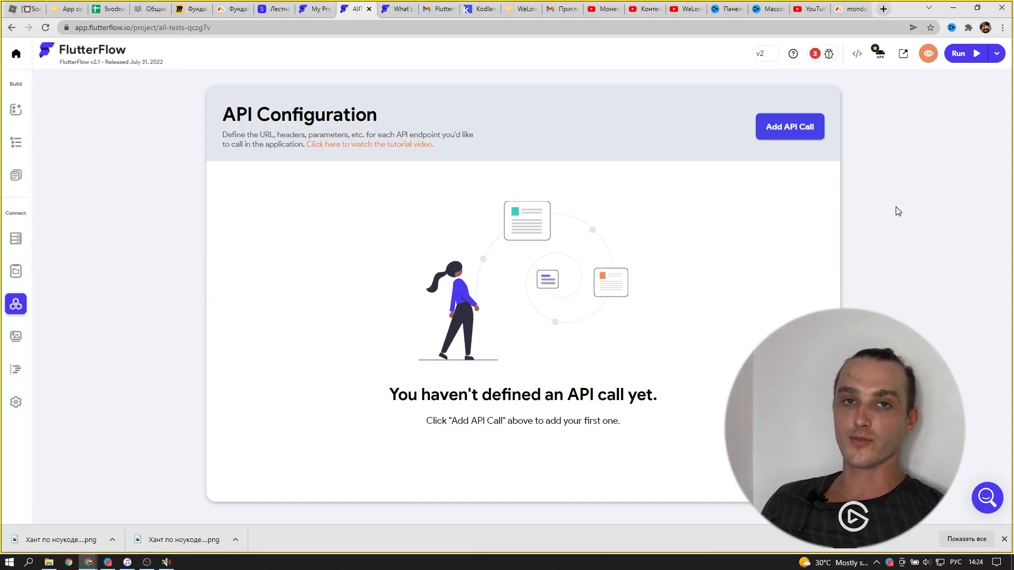
{"action": "mouse_move", "coordinate": [891, 183]}
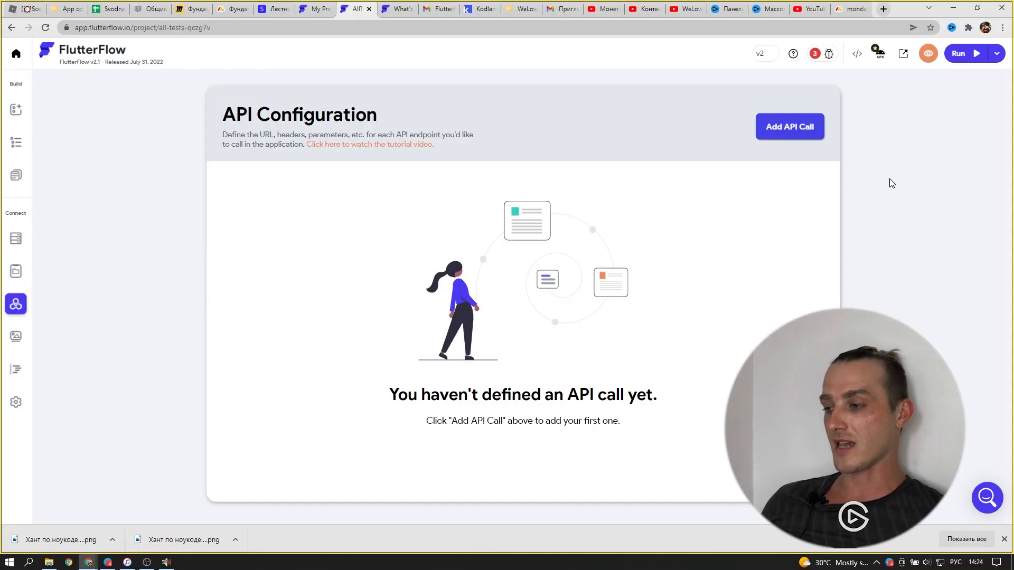
{"action": "mouse_move", "coordinate": [908, 174]}
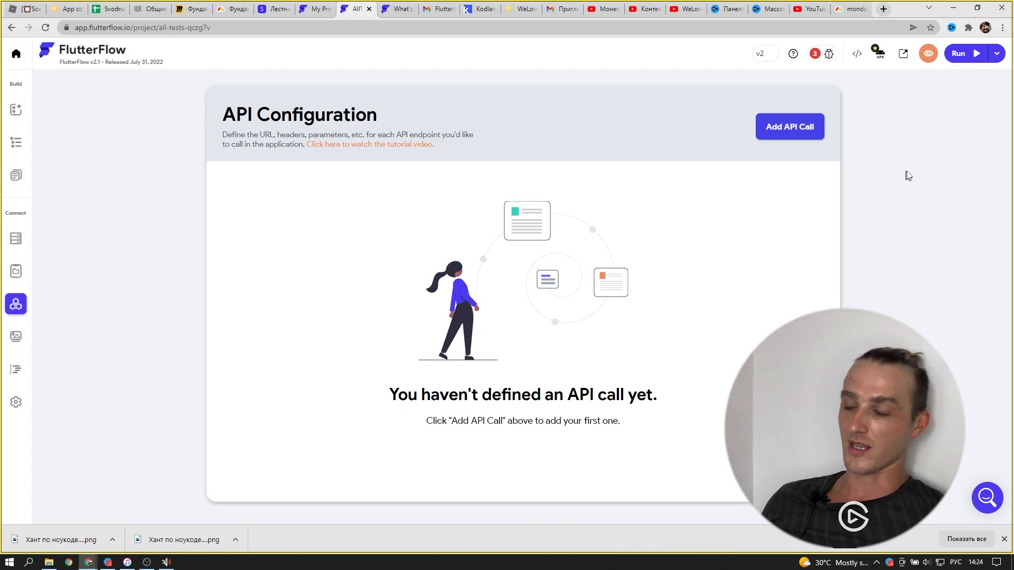
{"action": "mouse_move", "coordinate": [163, 295]}
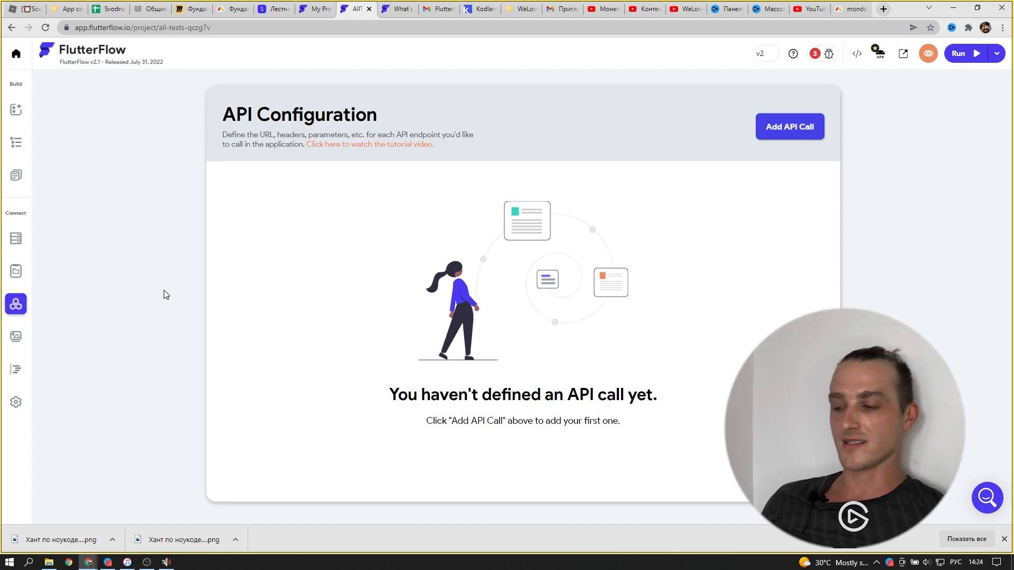
{"action": "mouse_move", "coordinate": [180, 343]}
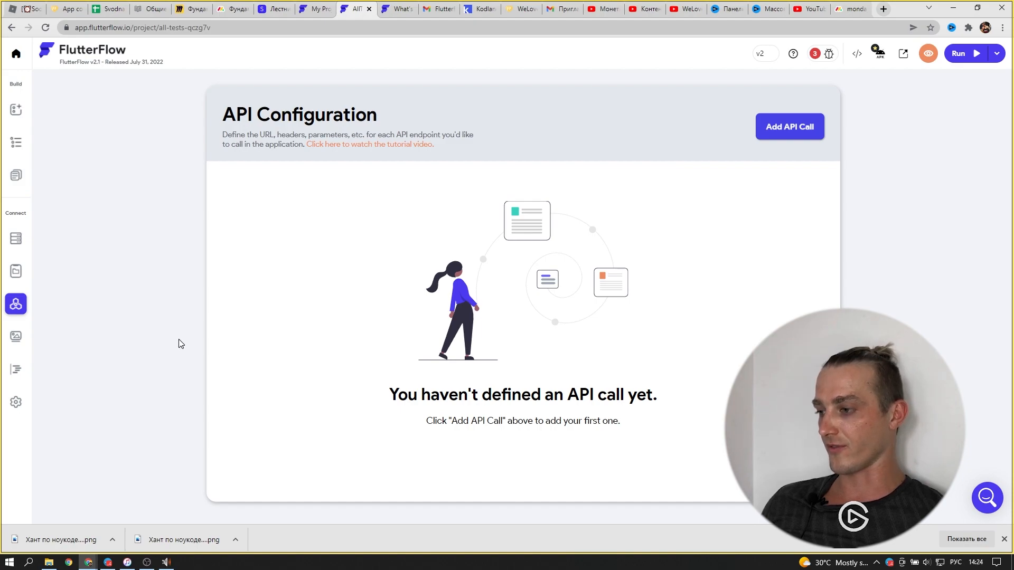
{"action": "mouse_move", "coordinate": [94, 293]}
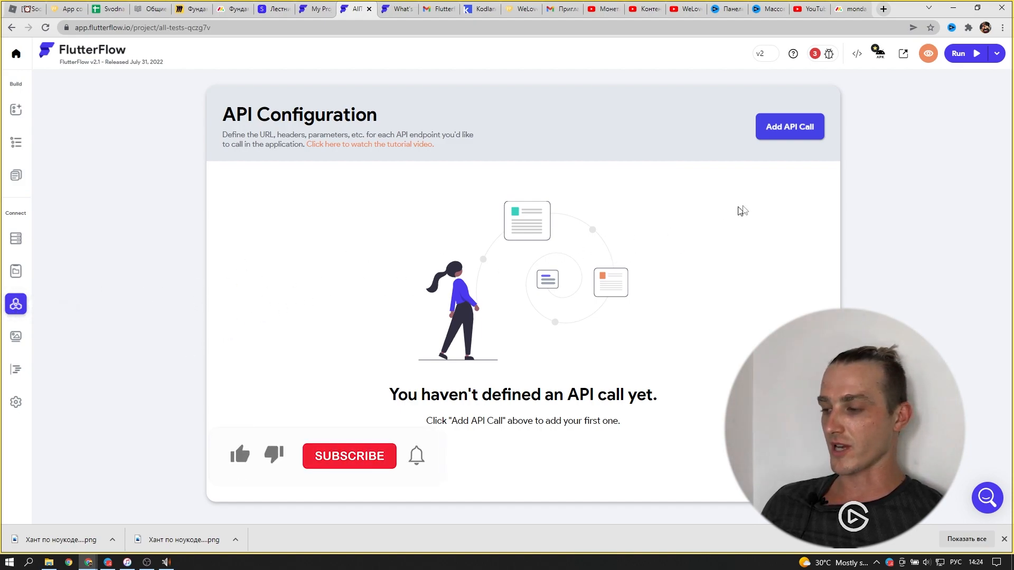
Begin a new API call, leaving the blank GET call form with its name field focused
{"action": "left_click", "coordinate": [788, 126]}
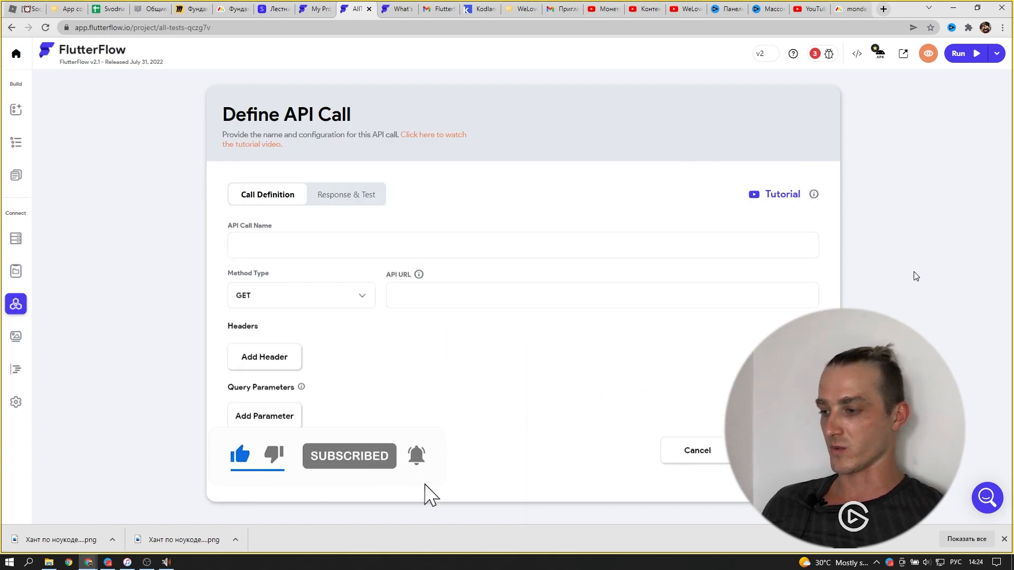
{"action": "left_click", "coordinate": [521, 245]}
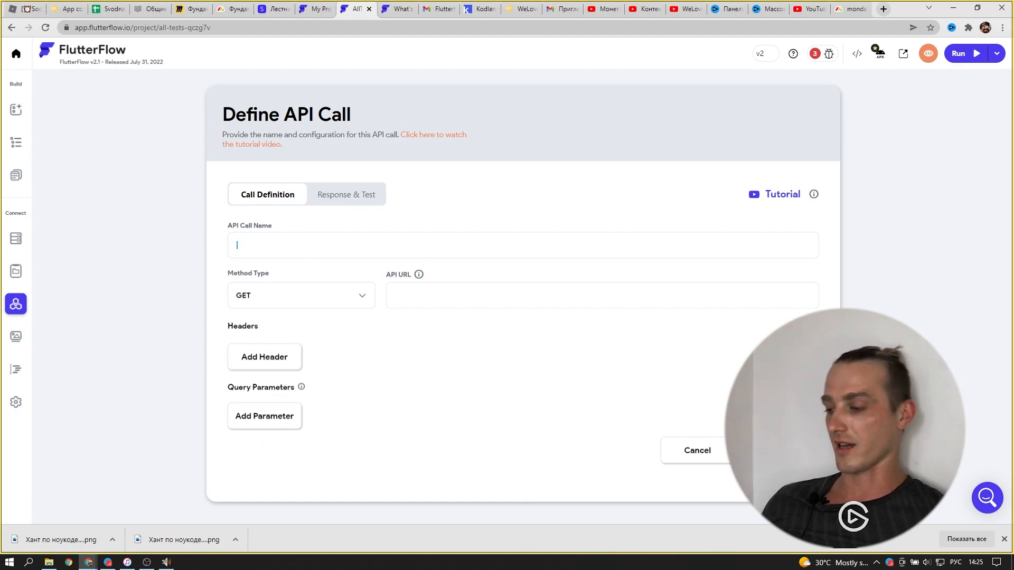
{"action": "mouse_move", "coordinate": [138, 404]}
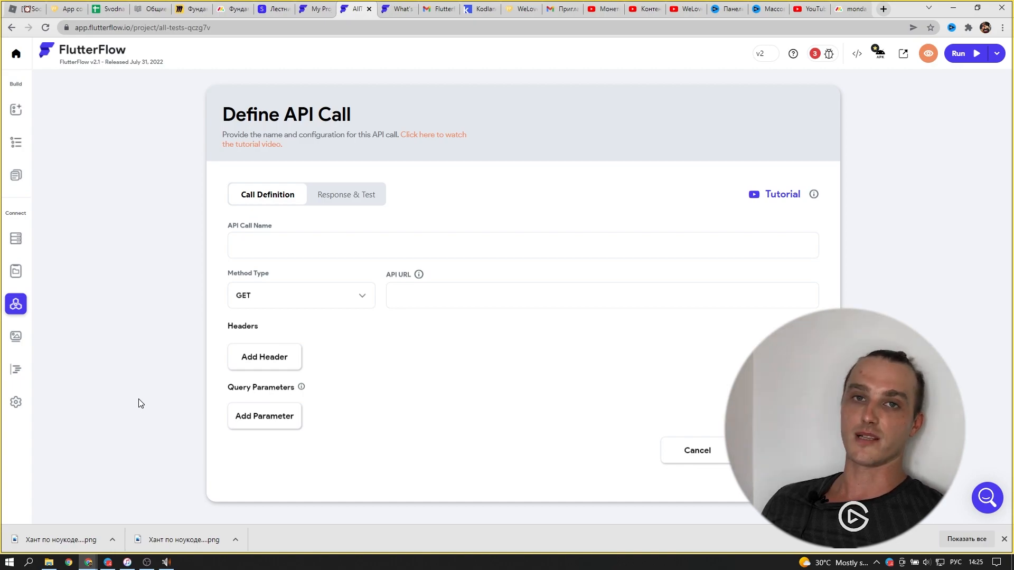
{"action": "mouse_move", "coordinate": [172, 375]}
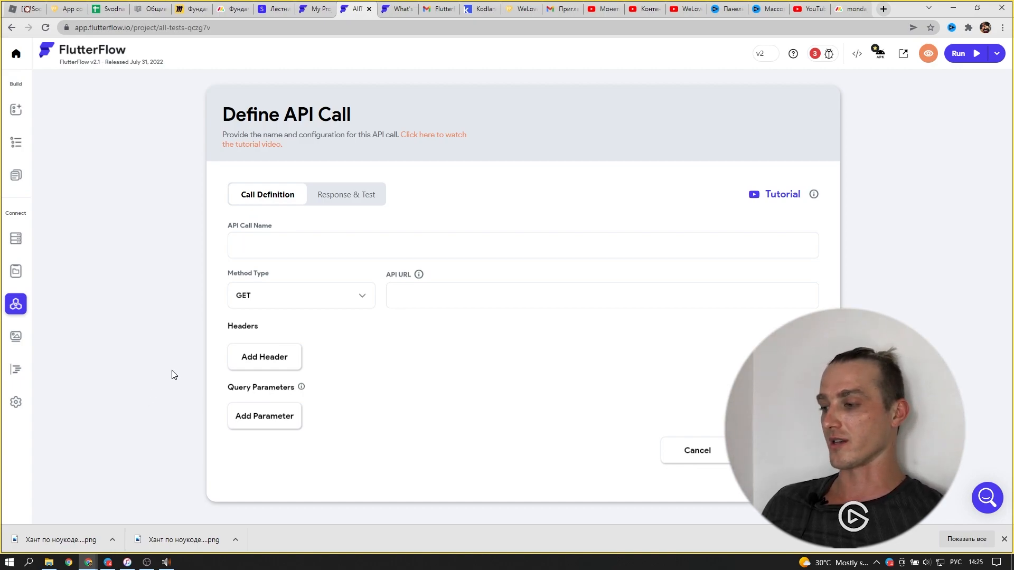
{"action": "mouse_move", "coordinate": [188, 353]}
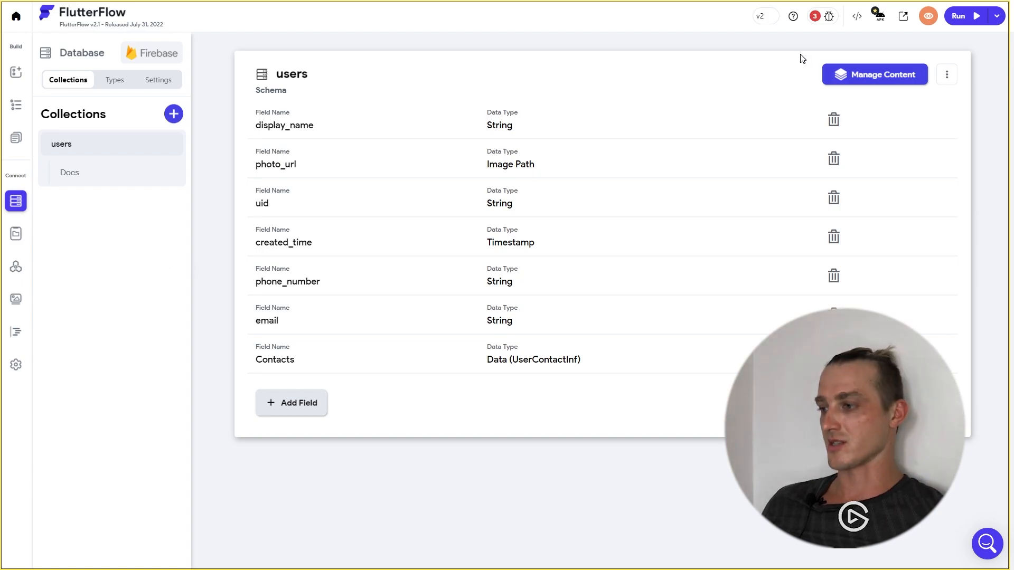
{"action": "mouse_move", "coordinate": [722, 62]}
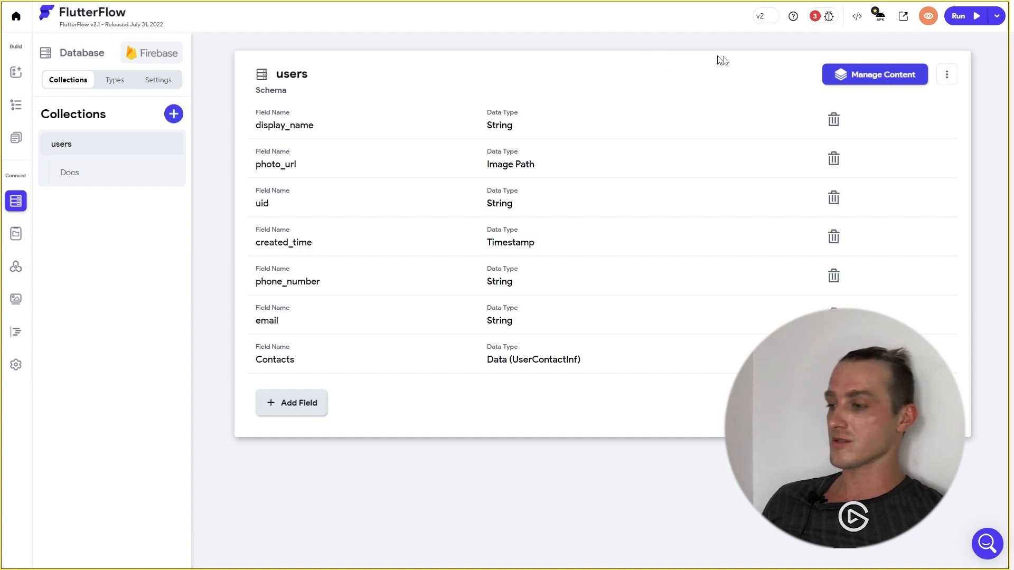
{"action": "mouse_move", "coordinate": [976, 102]}
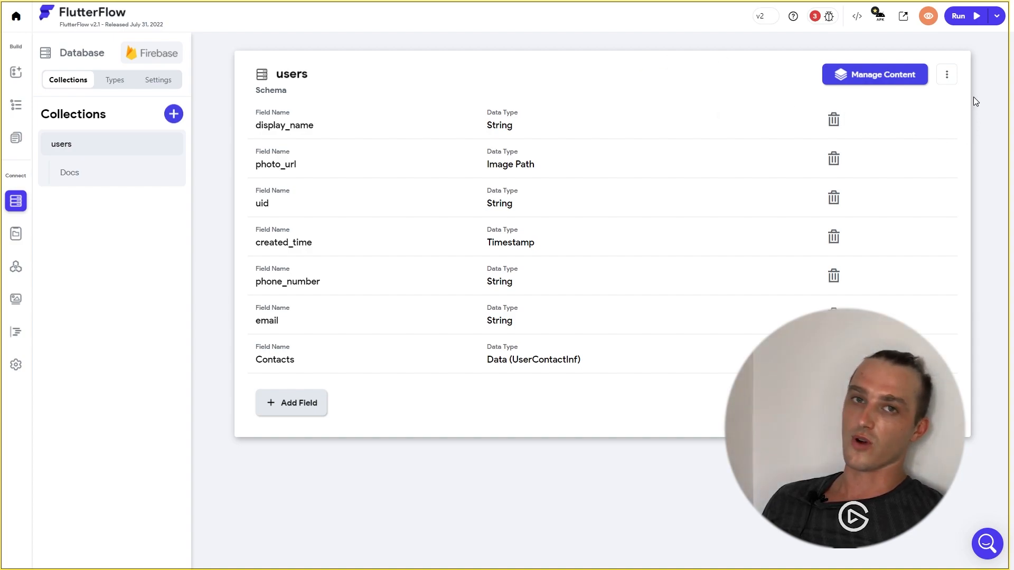
{"action": "mouse_move", "coordinate": [696, 90]}
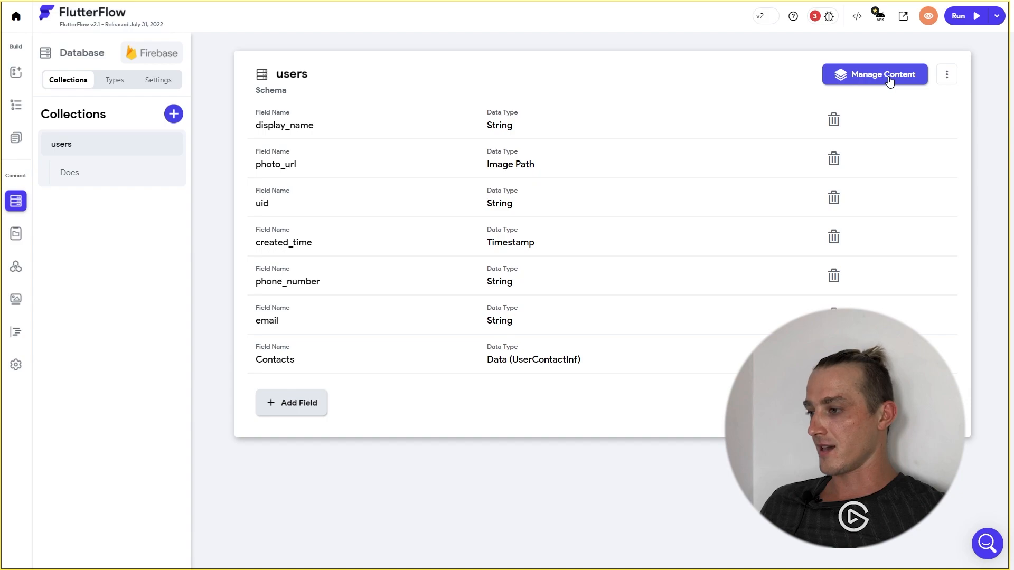
Show the users collection in the Firestore Content Manager with its single test document
{"action": "left_click", "coordinate": [874, 74]}
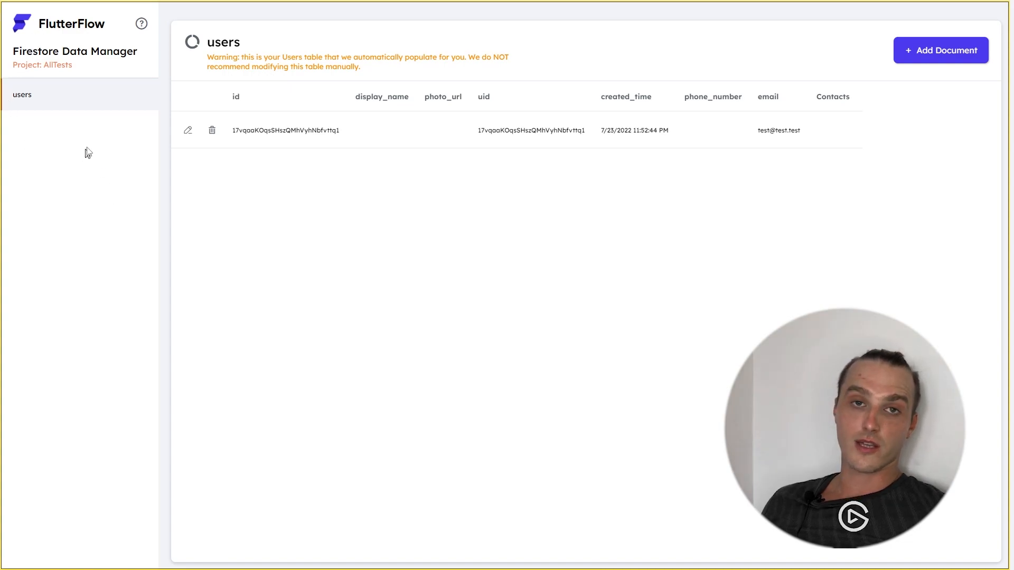
{"action": "mouse_move", "coordinate": [9, 131]}
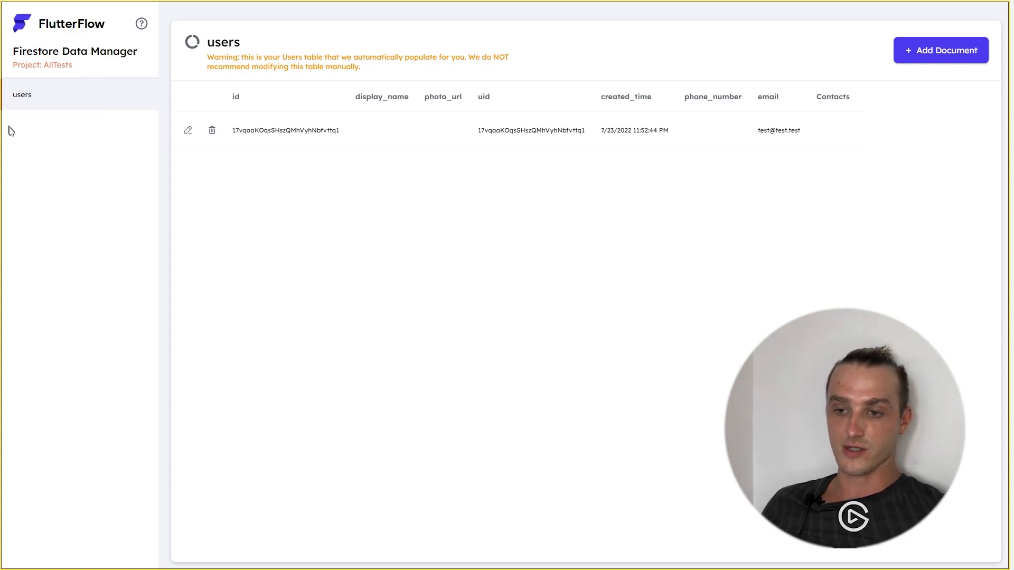
{"action": "mouse_move", "coordinate": [125, 93]}
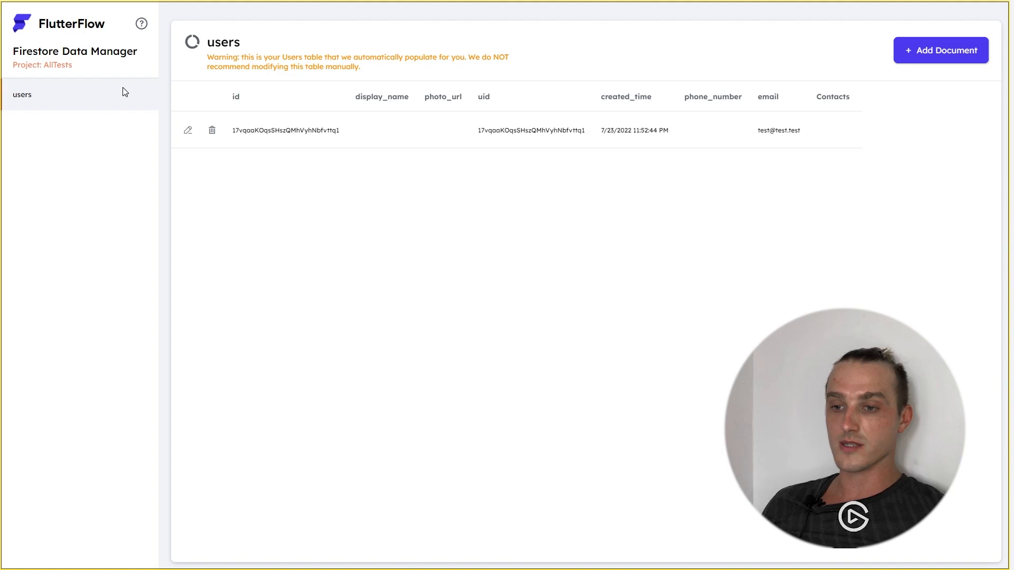
Bring up the blank Add Document form for the users collection
{"action": "left_click", "coordinate": [939, 51]}
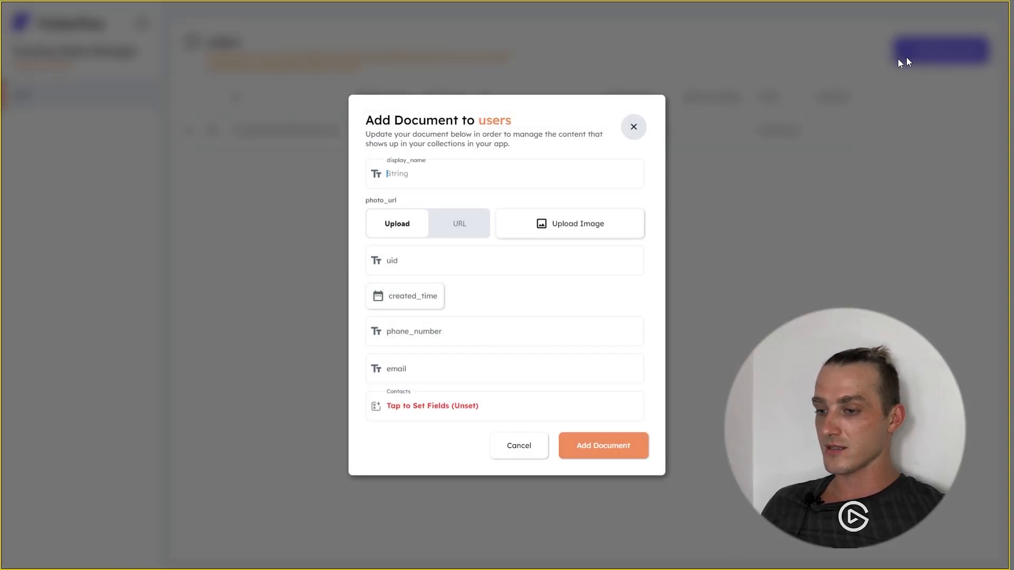
{"action": "mouse_move", "coordinate": [546, 493]}
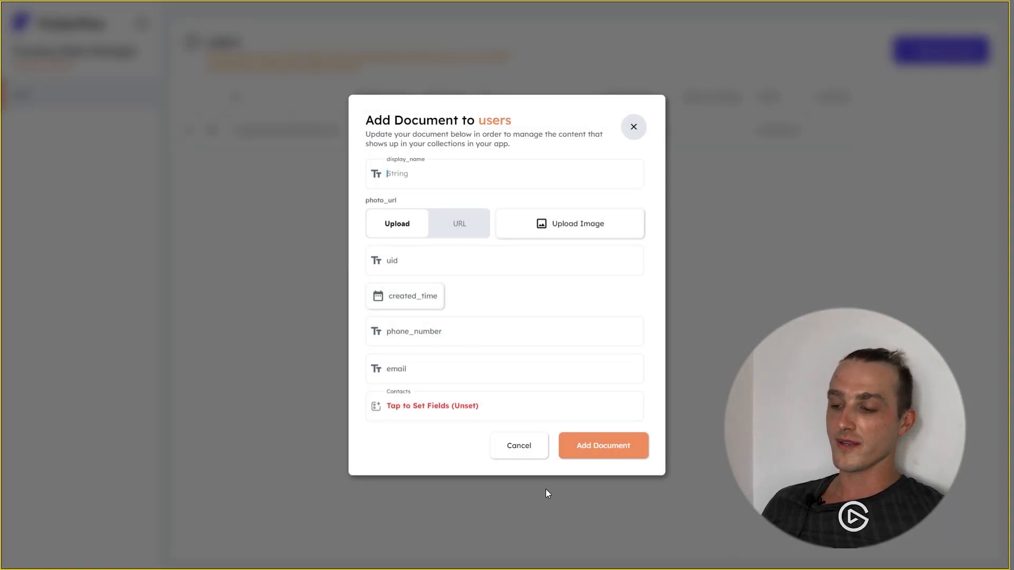
{"action": "mouse_move", "coordinate": [672, 425]}
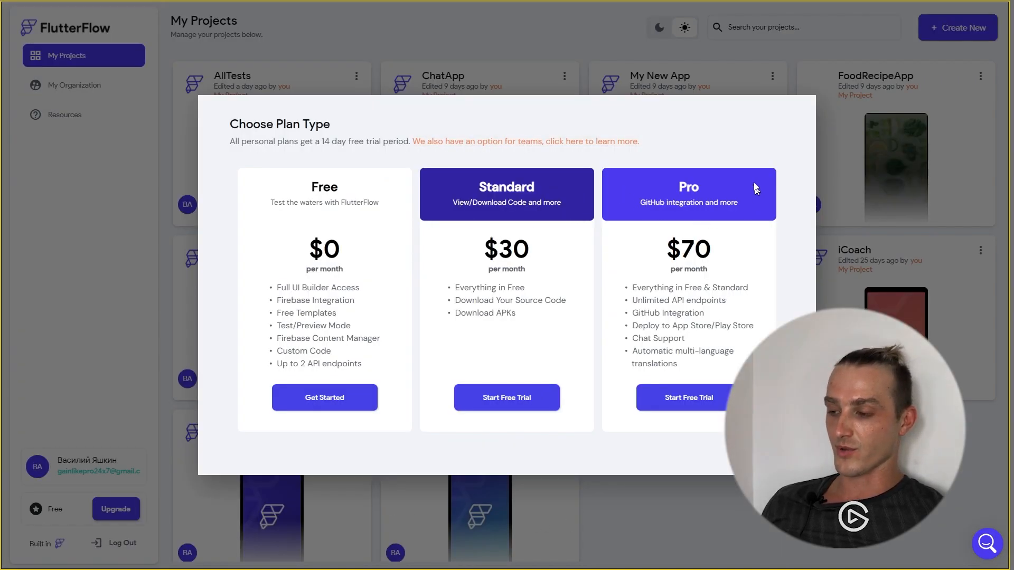
{"action": "mouse_move", "coordinate": [701, 452]}
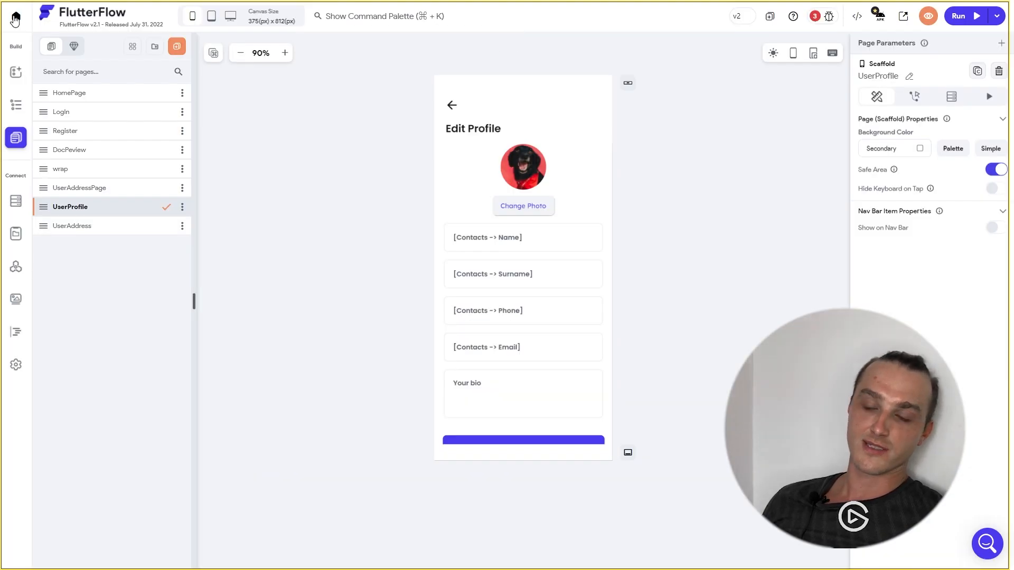
Return to My Projects and show the My Organization page inviting team creation
{"action": "left_click", "coordinate": [14, 18]}
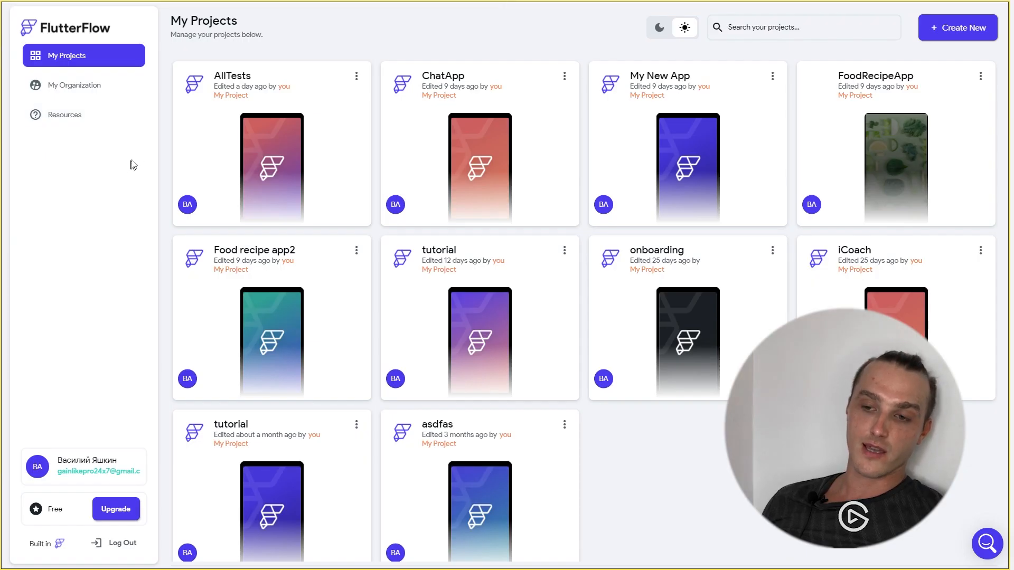
{"action": "left_click", "coordinate": [76, 84]}
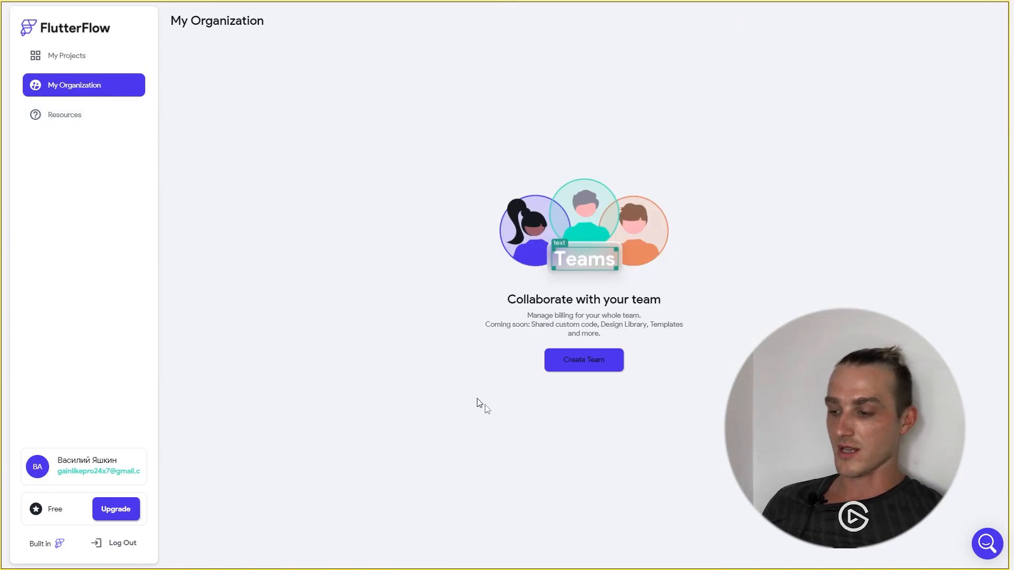
{"action": "mouse_move", "coordinate": [669, 203]}
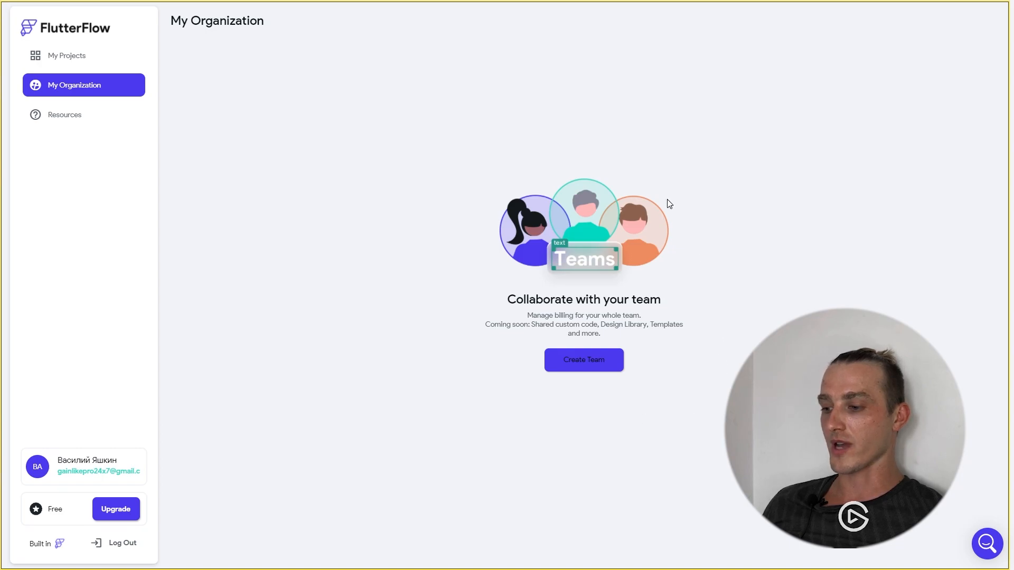
Start a new team and enter flutterflow.io as its website/domain
{"action": "left_click", "coordinate": [583, 359]}
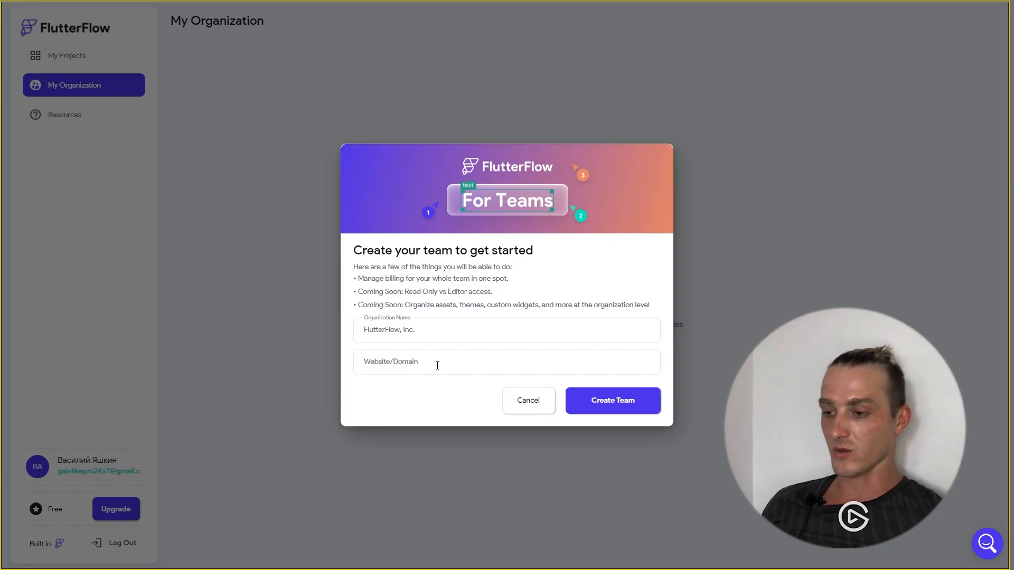
{"action": "mouse_move", "coordinate": [375, 298]}
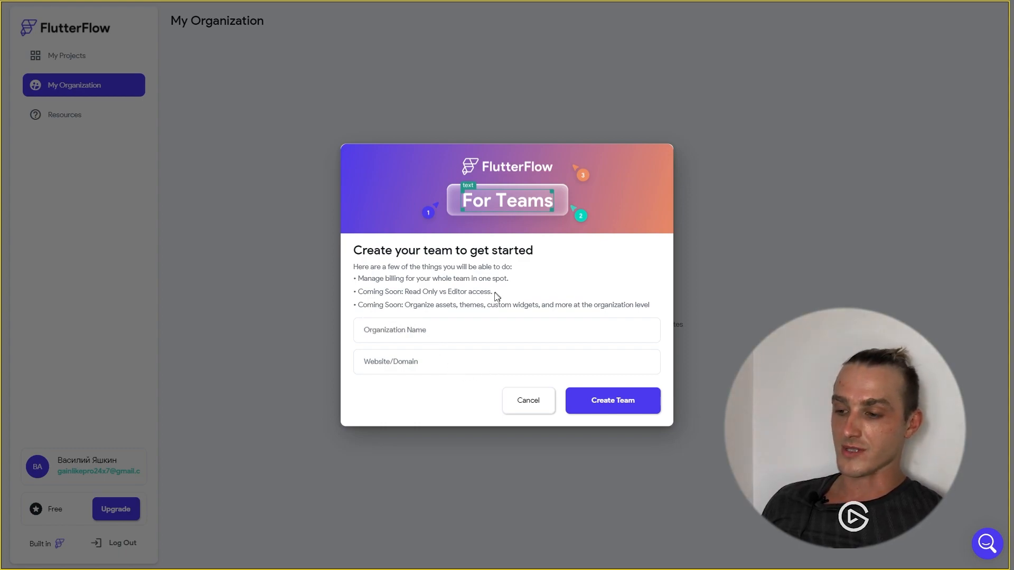
{"action": "mouse_move", "coordinate": [474, 409]}
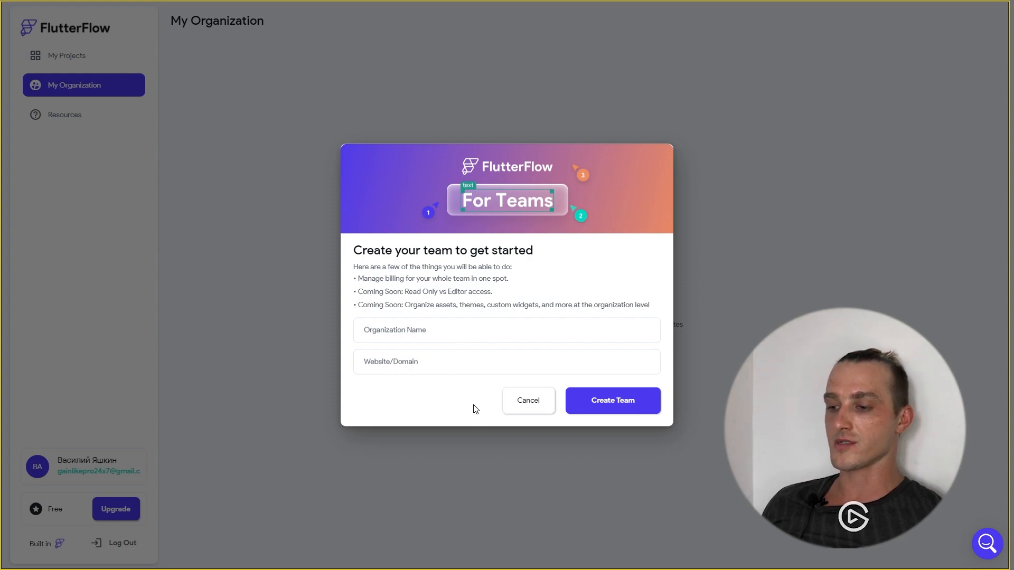
{"action": "mouse_move", "coordinate": [407, 309]}
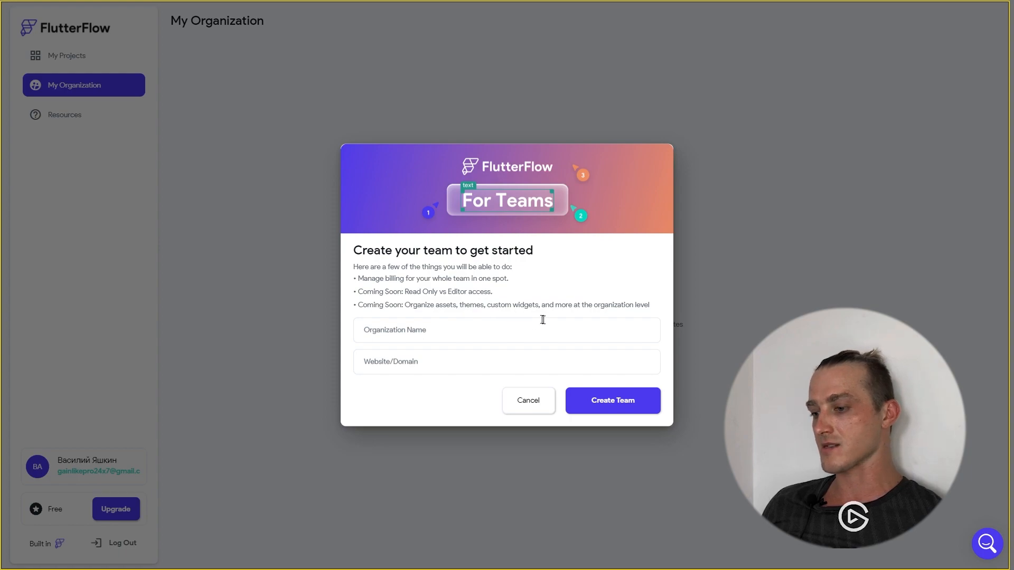
{"action": "mouse_move", "coordinate": [644, 286]}
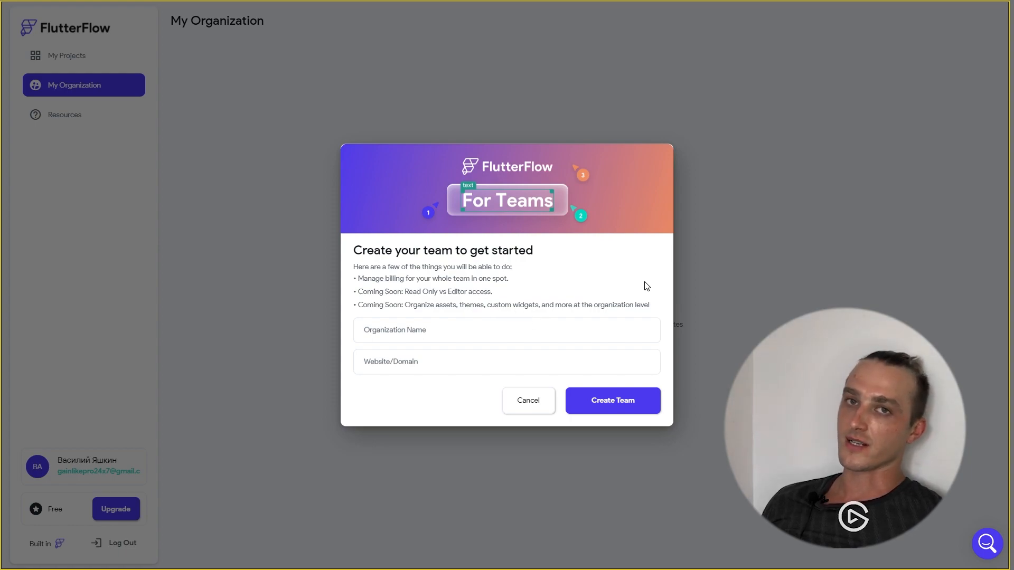
{"action": "type", "text": "flutterflow.io"}
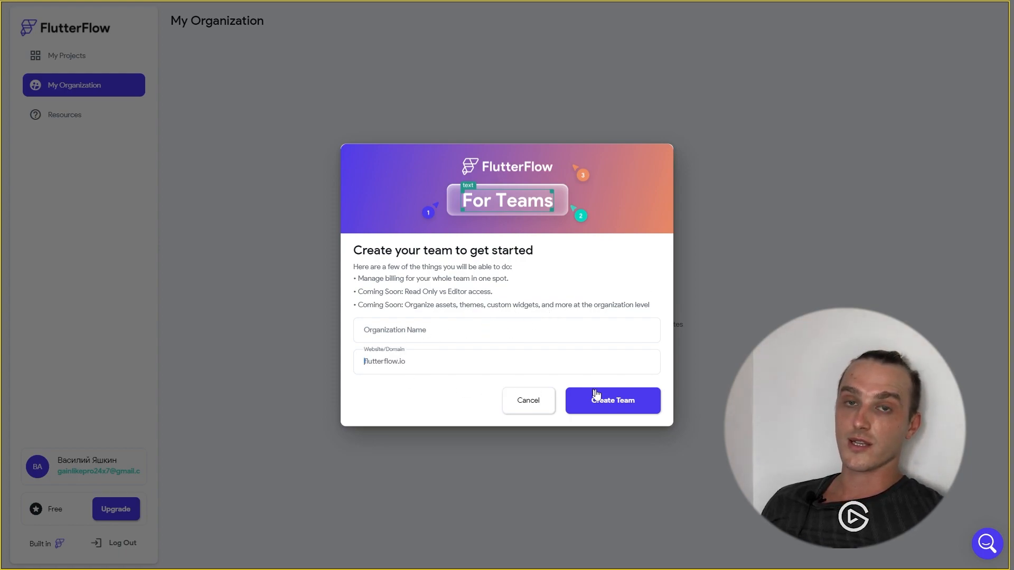
{"action": "mouse_move", "coordinate": [639, 414]}
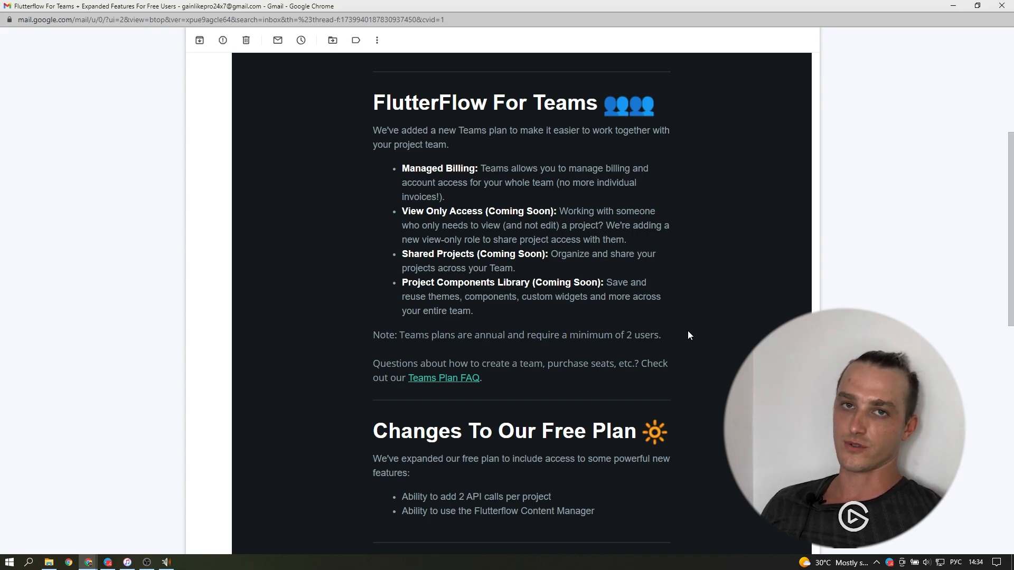
{"action": "mouse_move", "coordinate": [666, 385]}
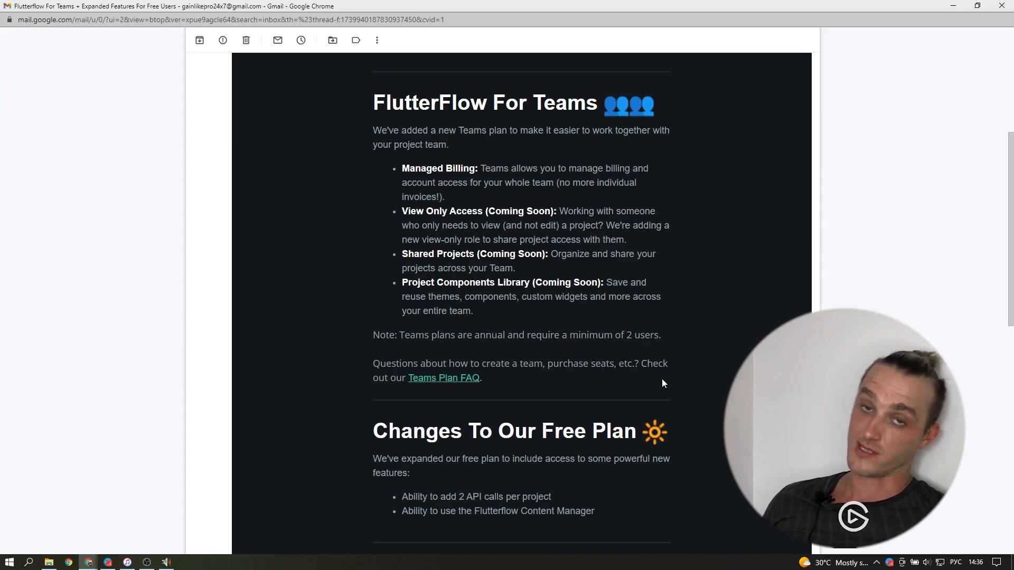
Scroll the FlutterFlow Plan Updates email in Gmail back to its opening summary
{"action": "scroll", "scroll_direction": "up", "scroll_amount": 3}
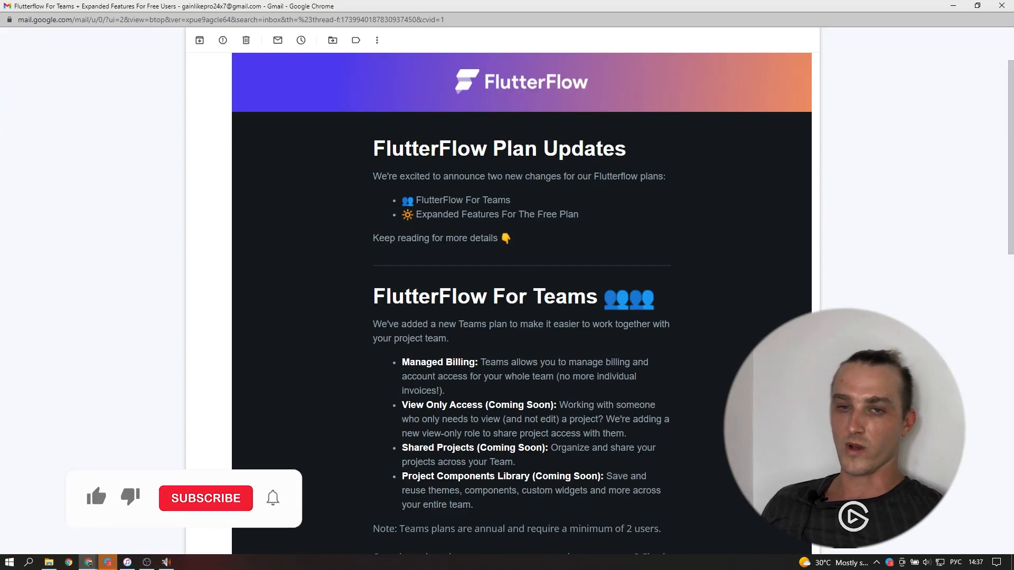
{"action": "left_click", "coordinate": [96, 497]}
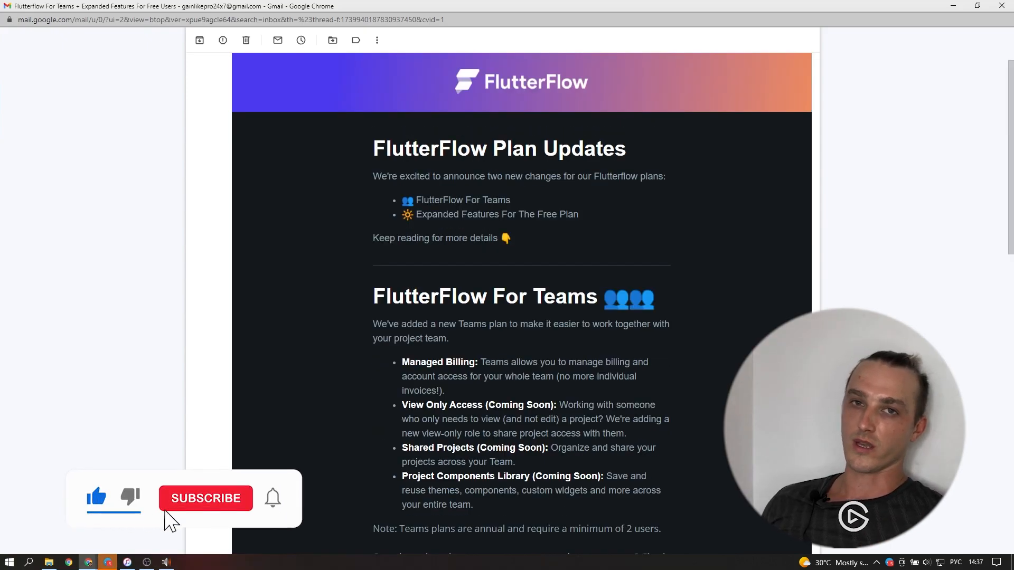